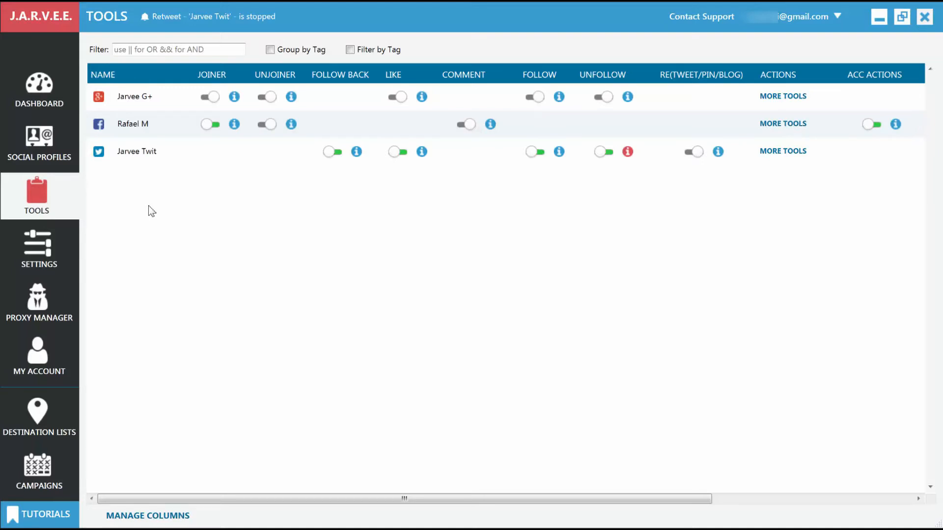
pyautogui.moveTo(43, 205)
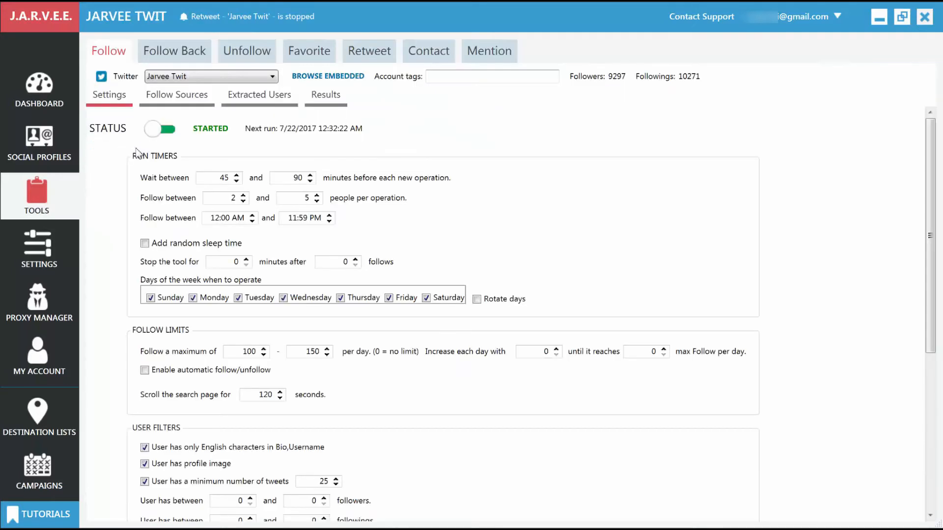
# Show the Retweet tool's Settings for the Jarvee Twit account
pyautogui.click(369, 50)
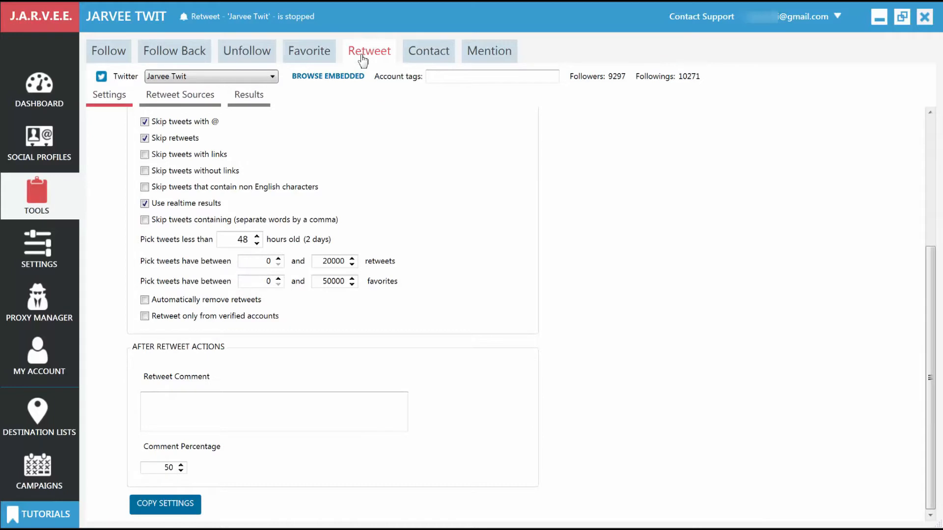
pyautogui.moveTo(109, 95)
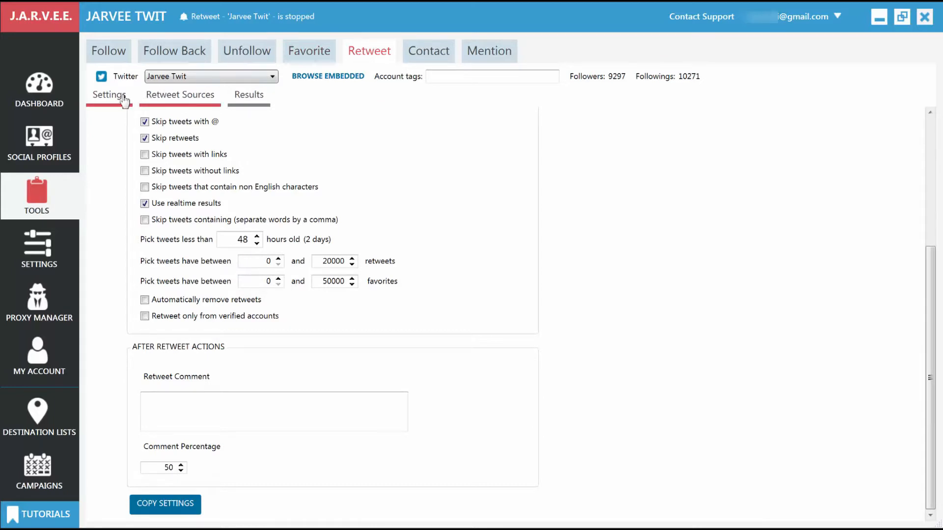
pyautogui.scroll(3)
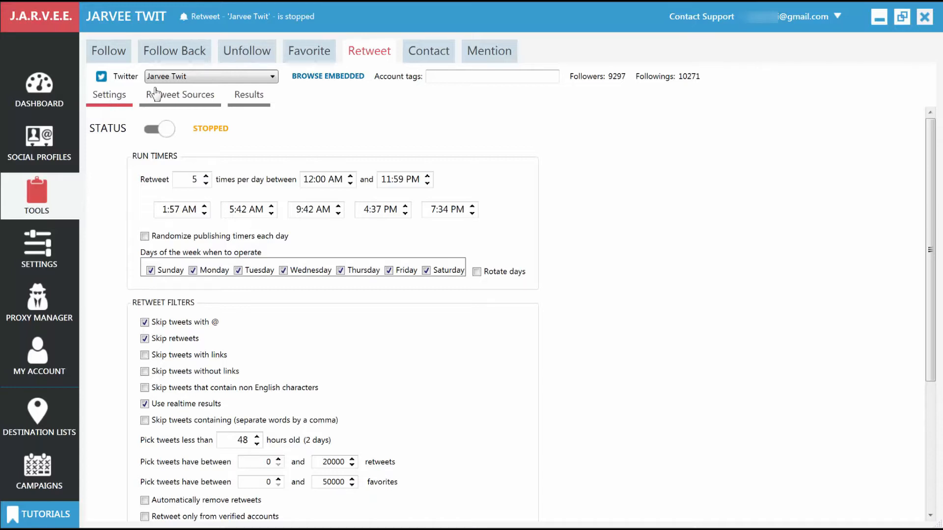
# View the Retweet Sources, then the Results log of 2,584 past retweets
pyautogui.click(180, 94)
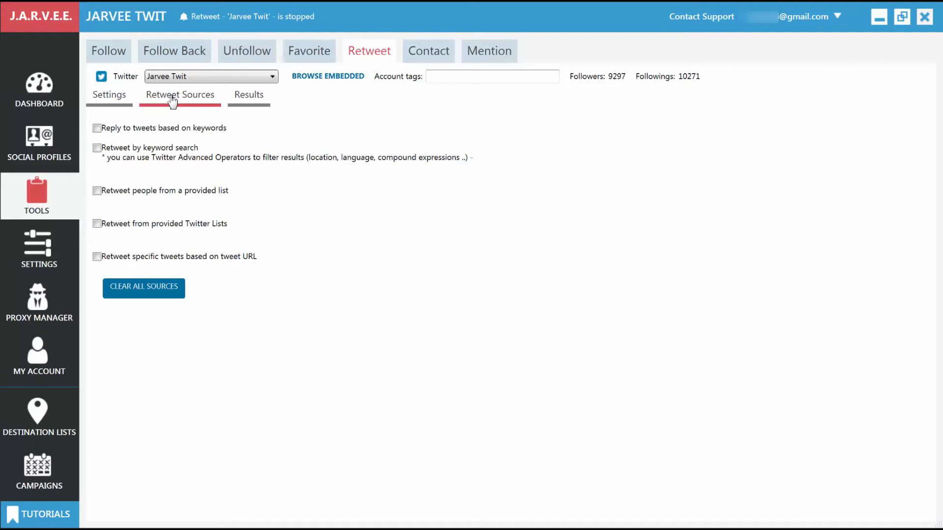
pyautogui.moveTo(226, 99)
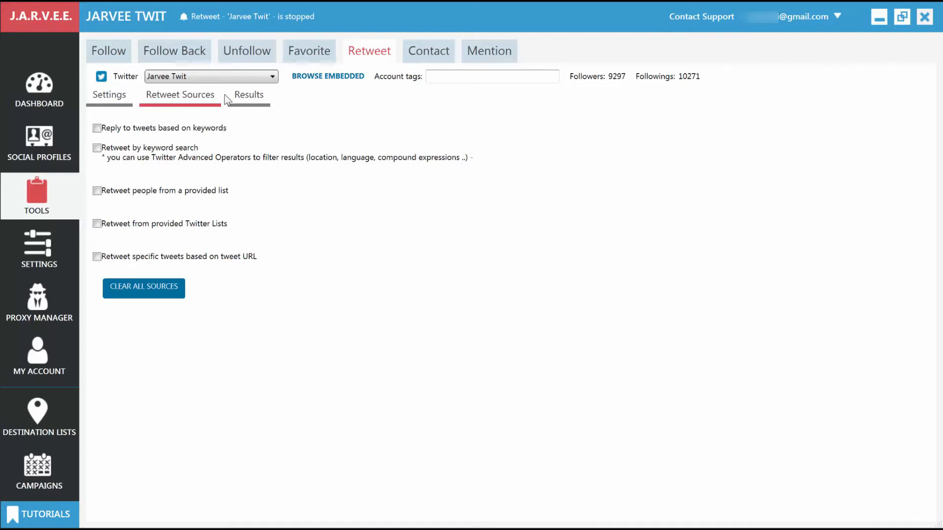
pyautogui.click(247, 95)
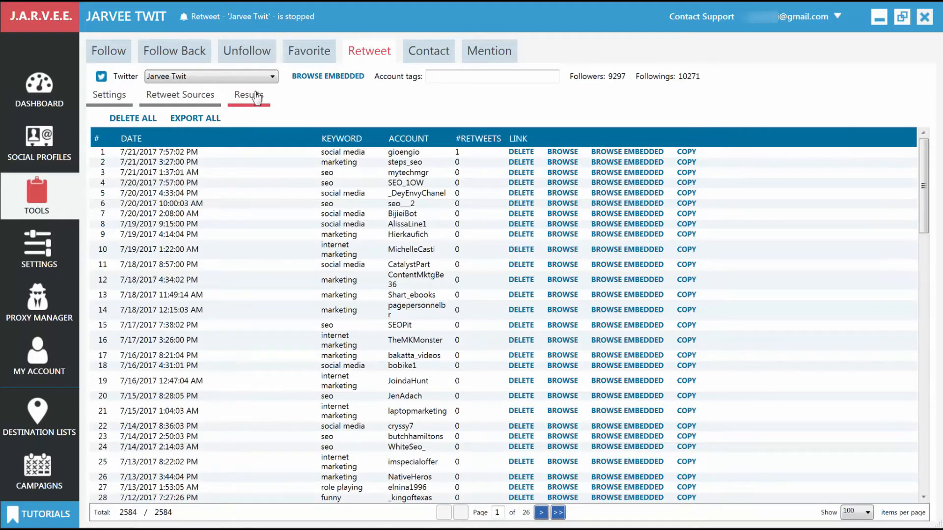
# Set 3 randomized retweets per day and exclude Sunday from the schedule
pyautogui.click(109, 94)
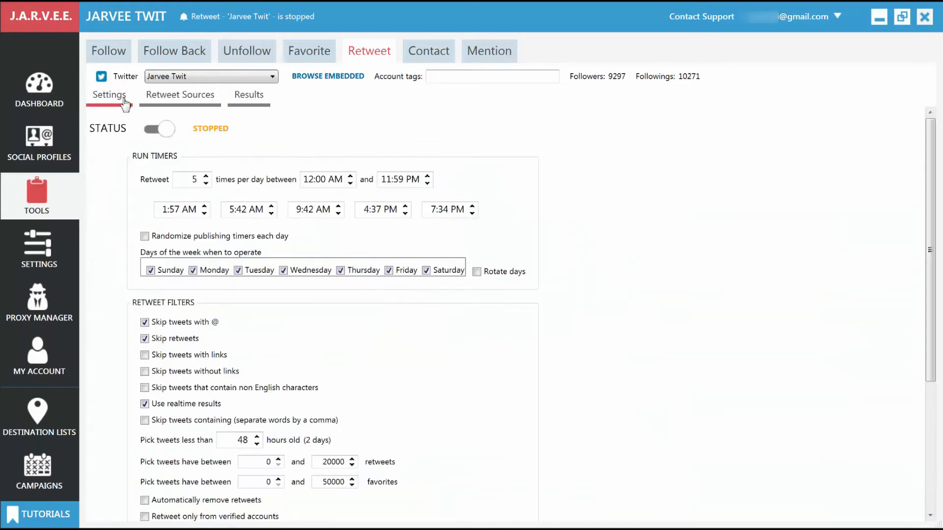
pyautogui.moveTo(146, 167)
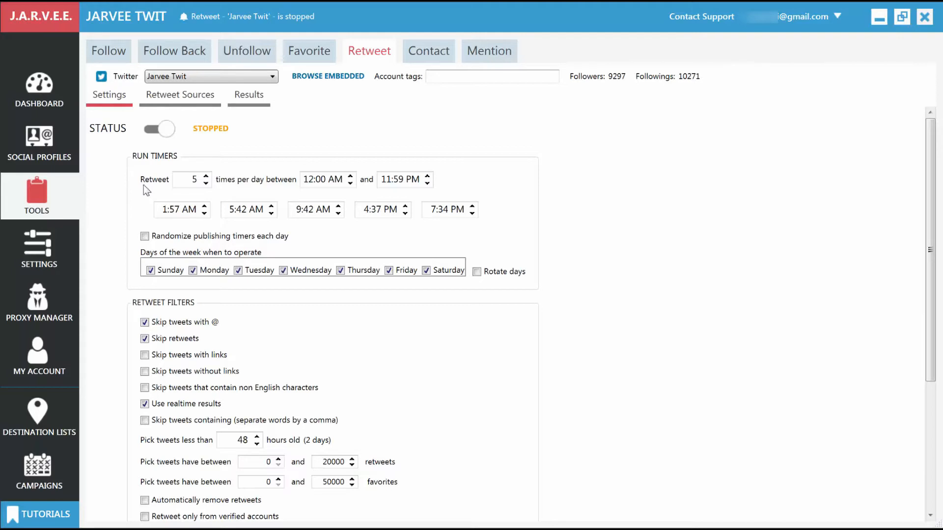
pyautogui.moveTo(140, 148)
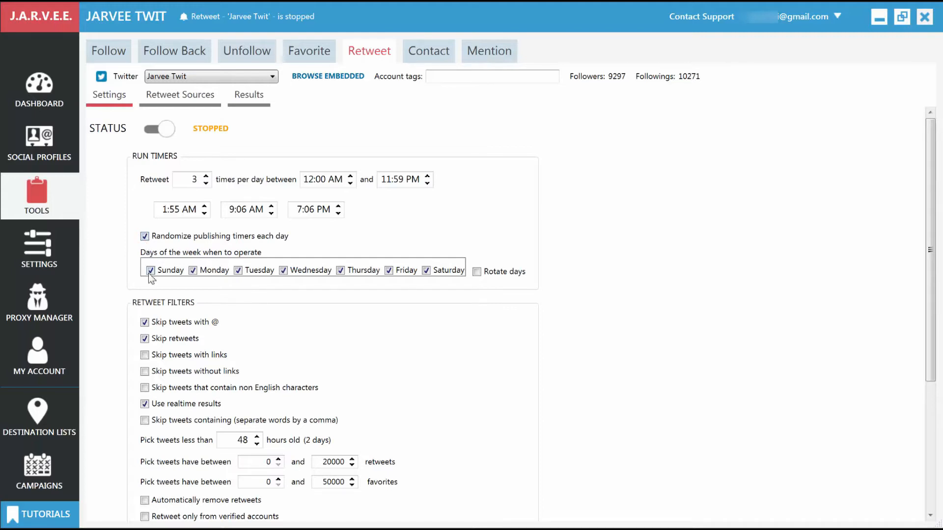
pyautogui.click(146, 270)
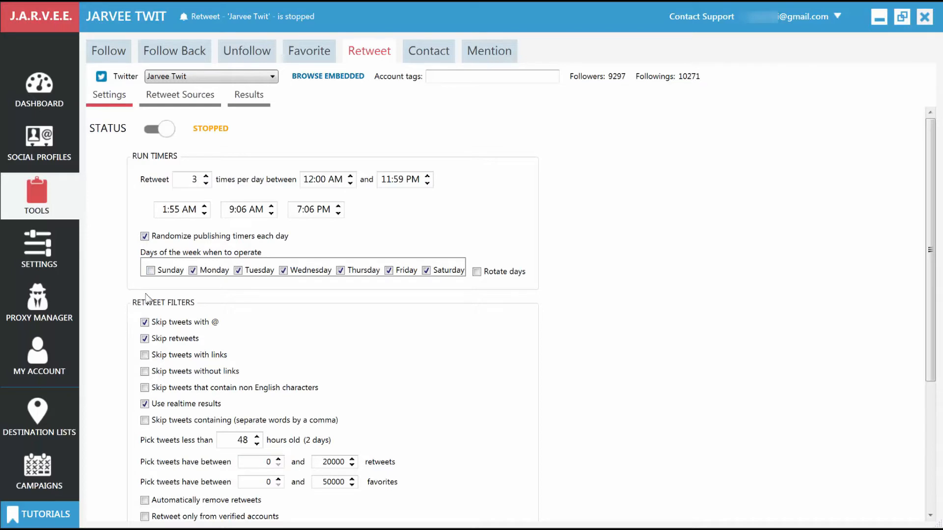
pyautogui.moveTo(154, 296)
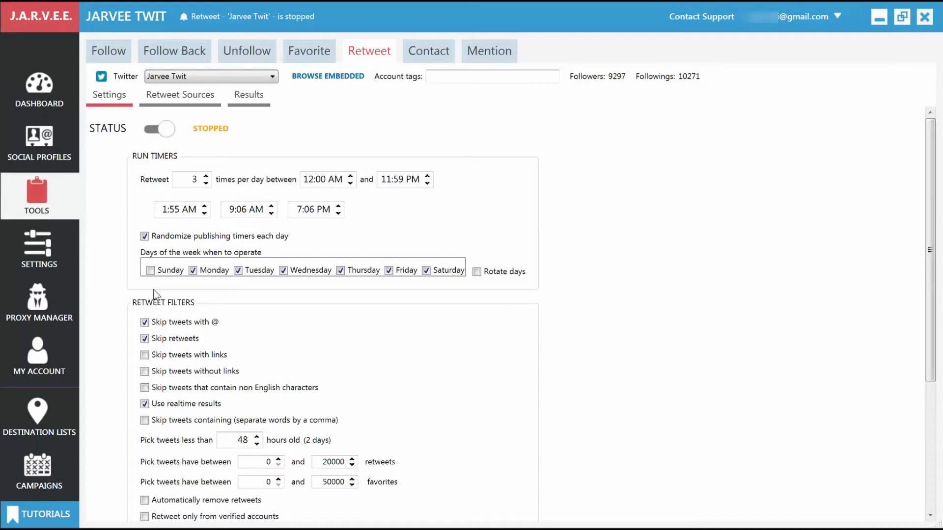
pyautogui.moveTo(167, 322)
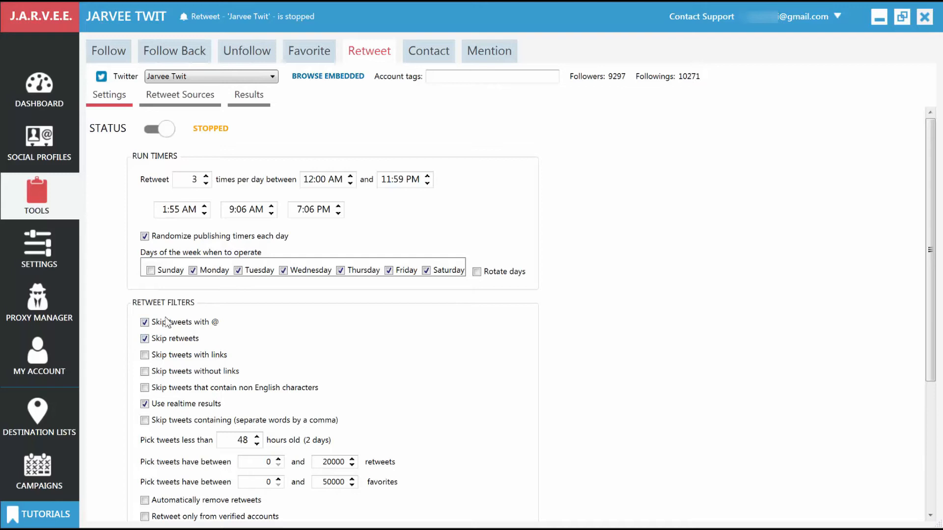
pyautogui.moveTo(152, 399)
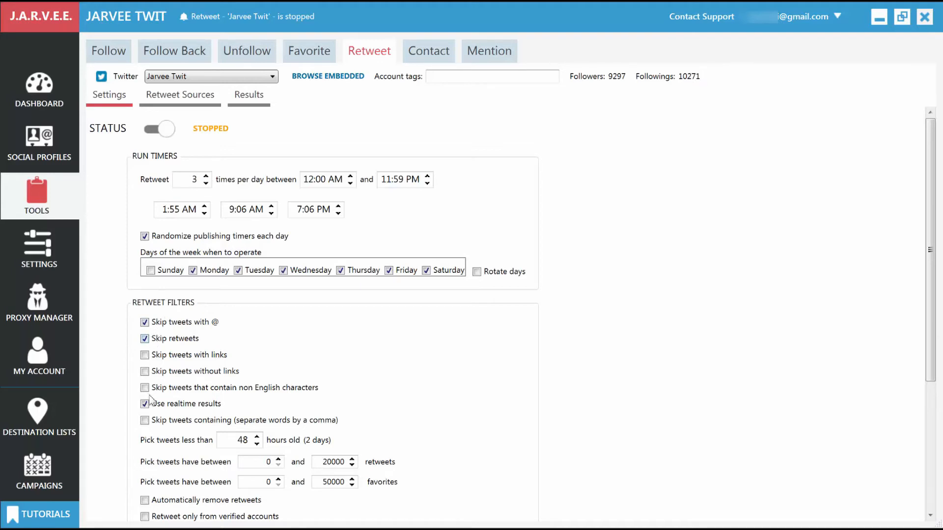
pyautogui.moveTo(145, 404)
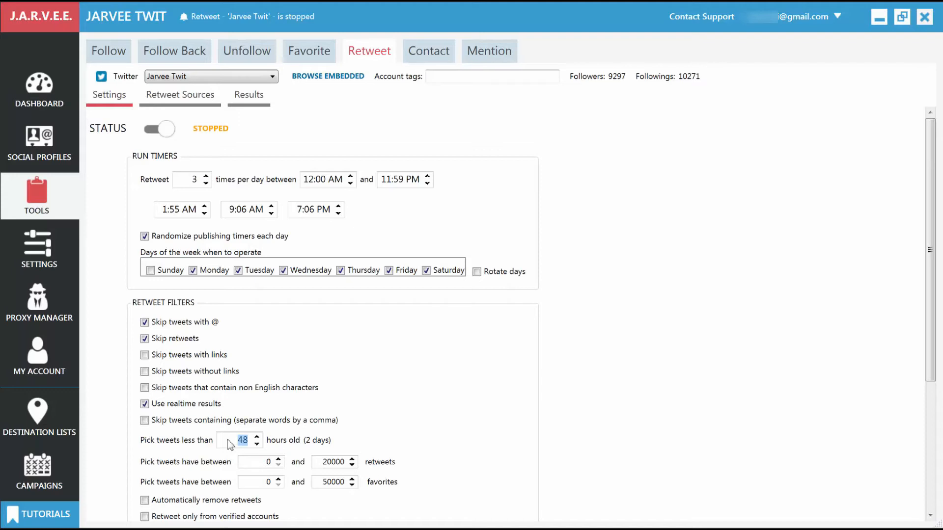
pyautogui.scroll(-3)
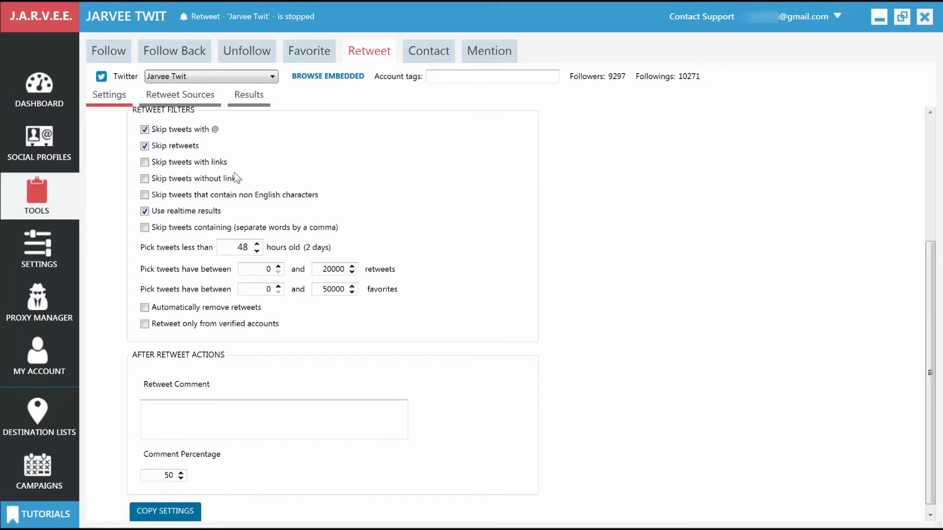
pyautogui.click(180, 94)
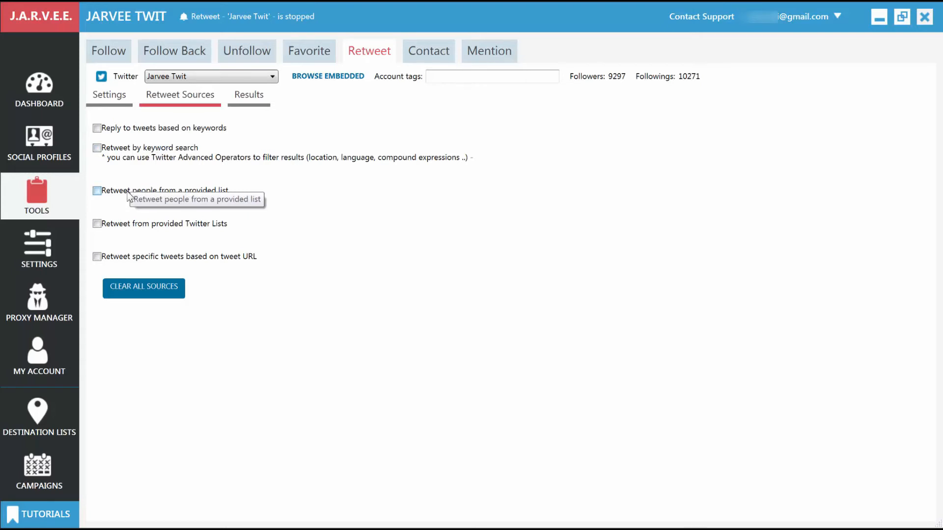
pyautogui.moveTo(139, 231)
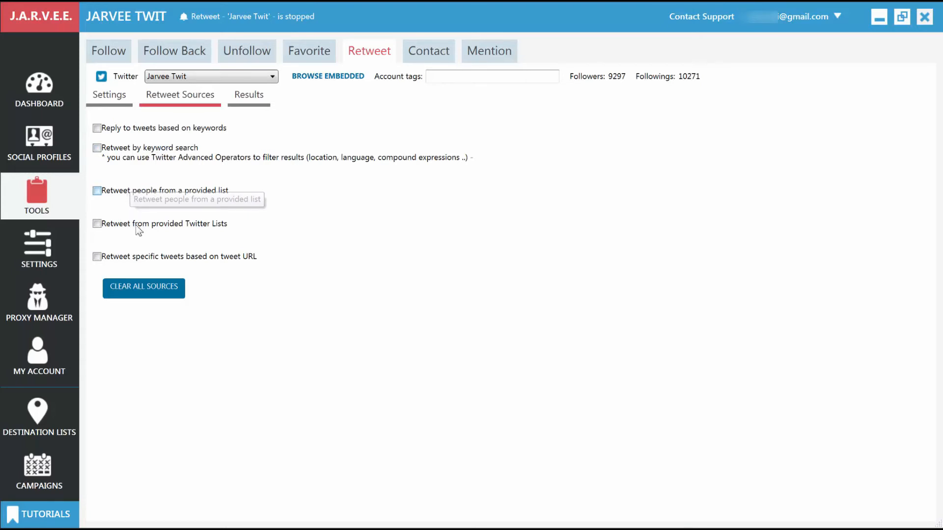
pyautogui.moveTo(140, 233)
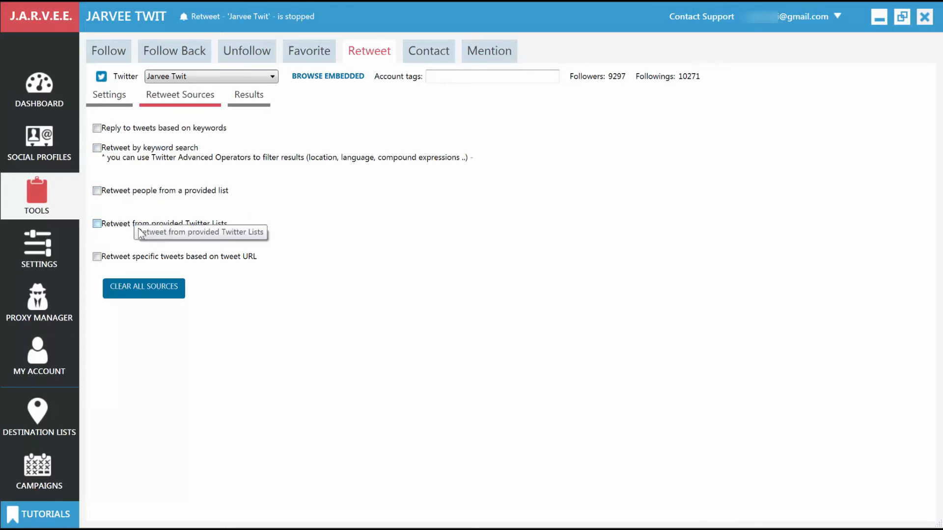
pyautogui.moveTo(159, 277)
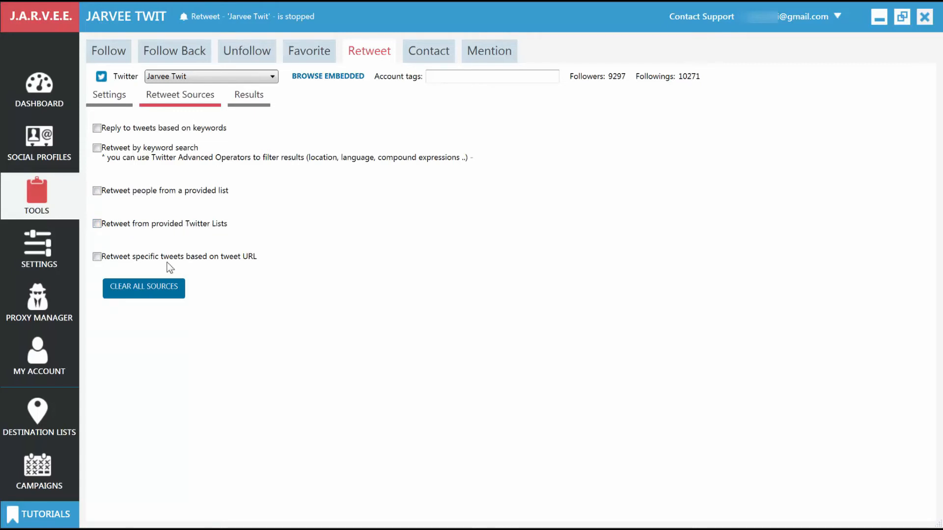
pyautogui.moveTo(150, 193)
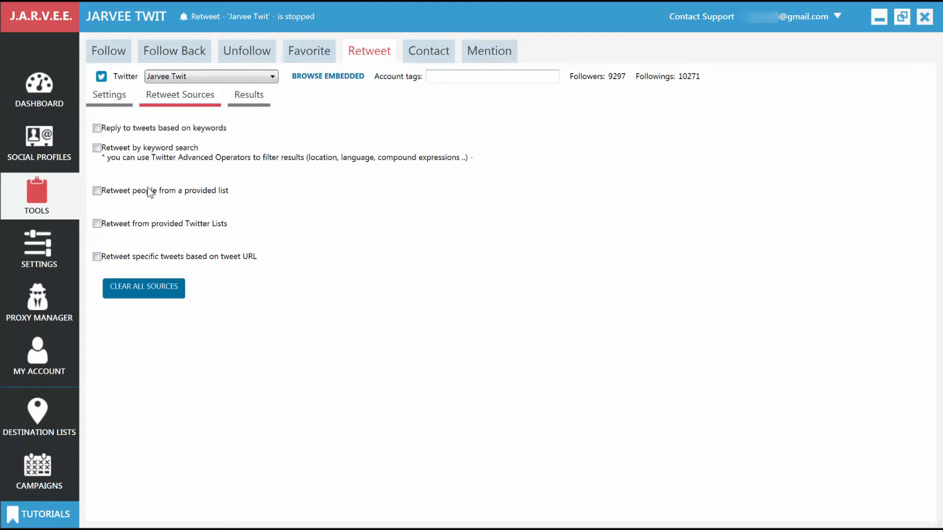
# Enable Retweet by keyword search using social media, social marketing and twitter
pyautogui.click(98, 149)
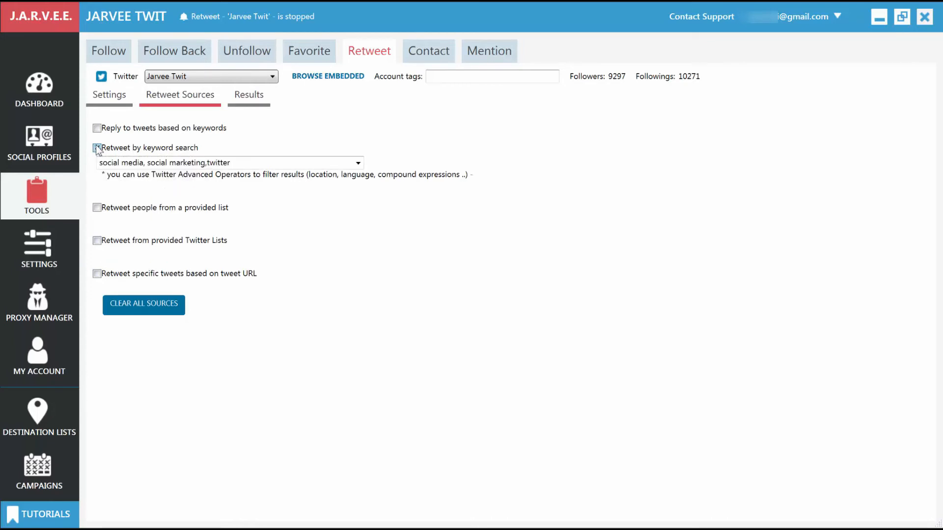
pyautogui.click(97, 149)
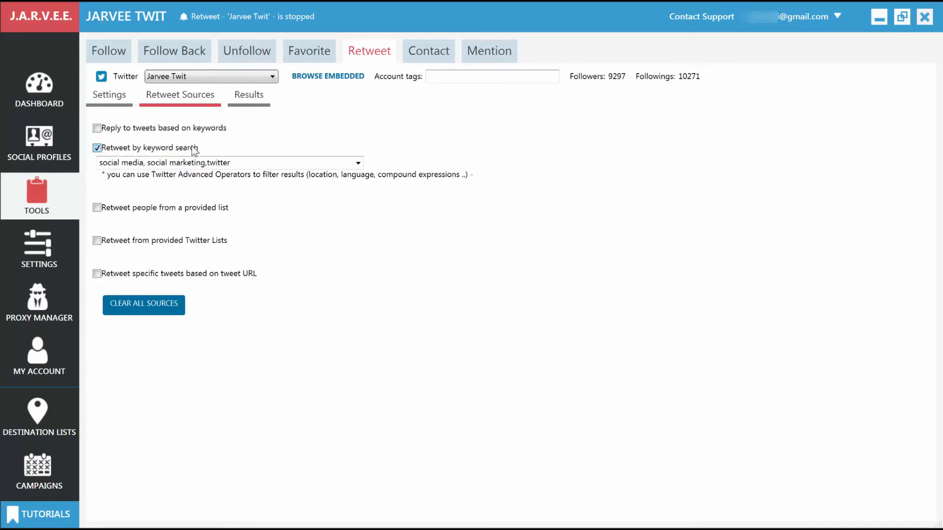
pyautogui.moveTo(148, 149)
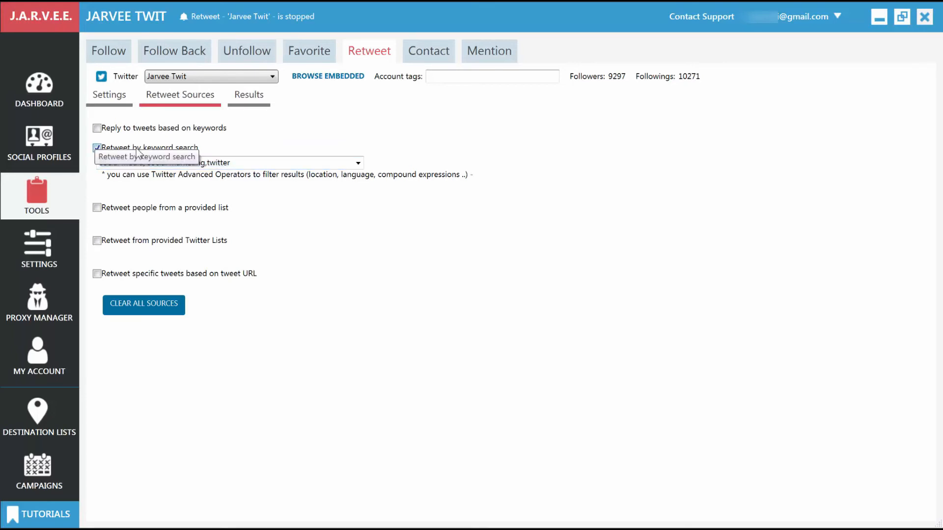
pyautogui.moveTo(131, 155)
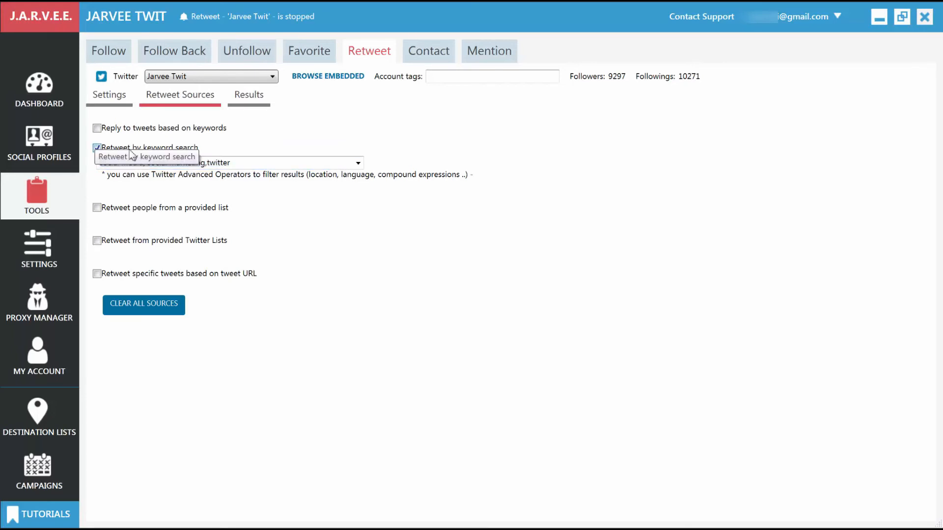
pyautogui.click(109, 94)
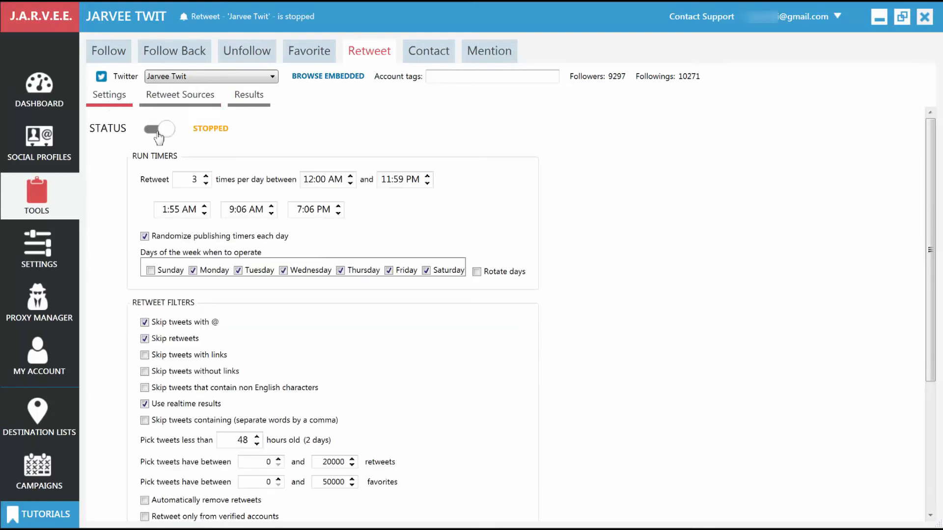
# Switch the Retweet tool to Started and show its results log
pyautogui.click(159, 129)
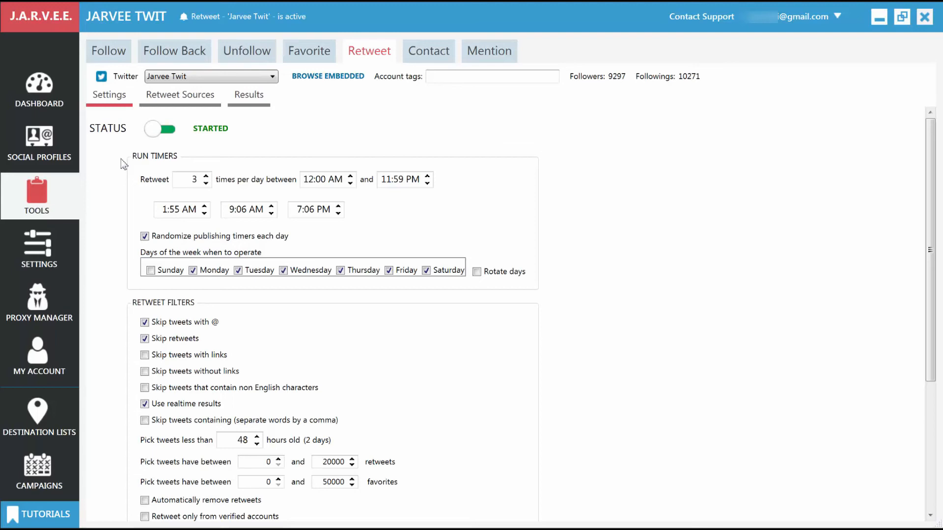
pyautogui.click(249, 95)
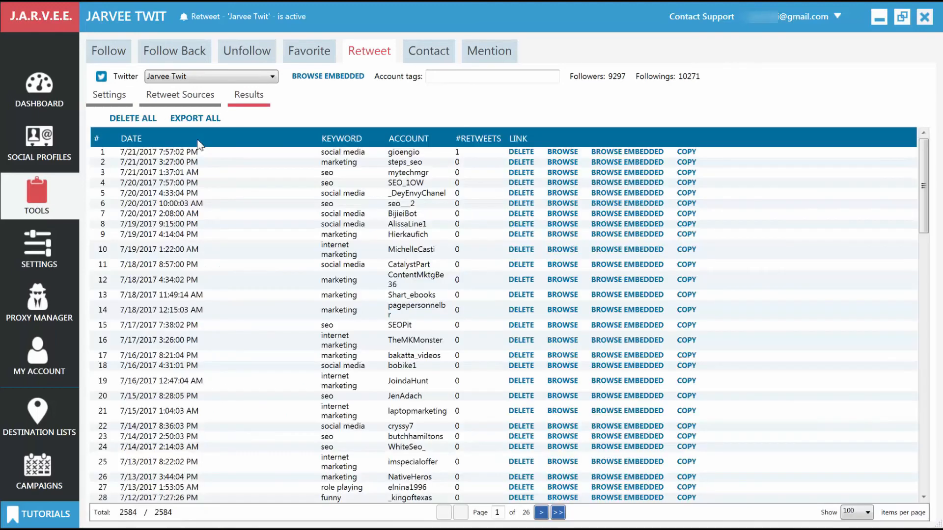